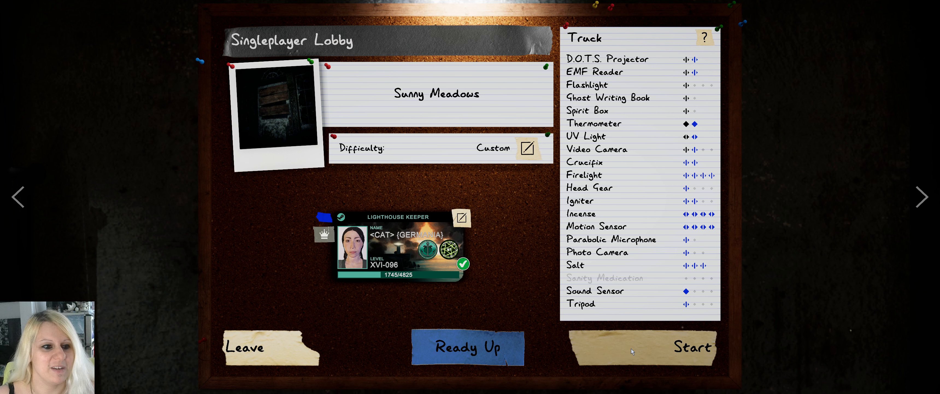
Start the Custom-difficulty Sunny Meadows hunt from the singleplayer lobby.
{"action": "left_click", "coordinate": [692, 347]}
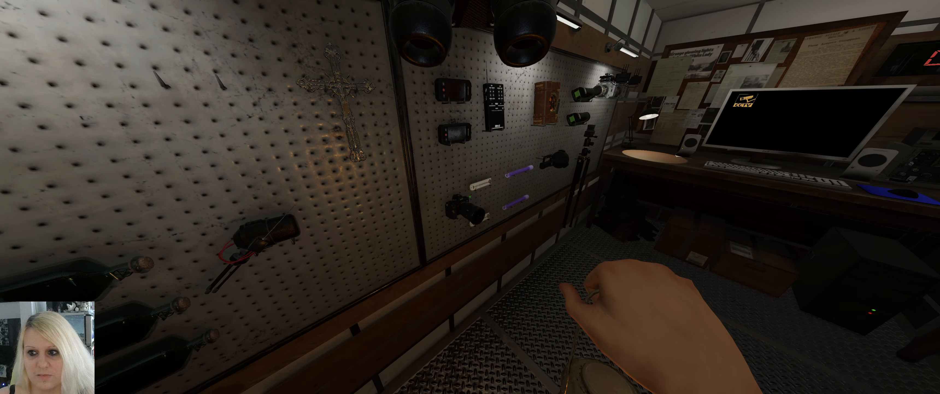
{"action": "mouse_move", "coordinate": [468, 197]}
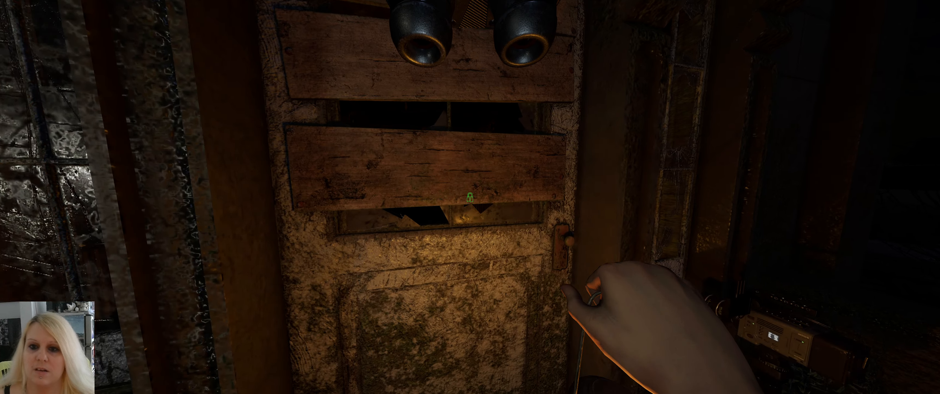
{"action": "mouse_move", "coordinate": [470, 197]}
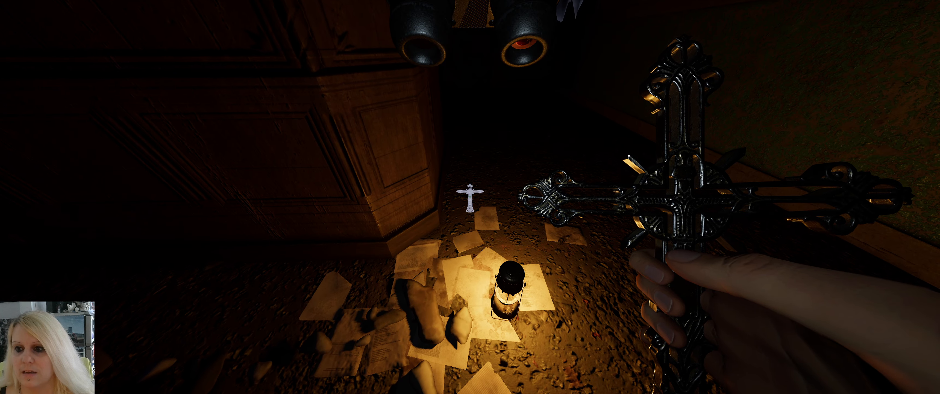
{"action": "mouse_move", "coordinate": [471, 197]}
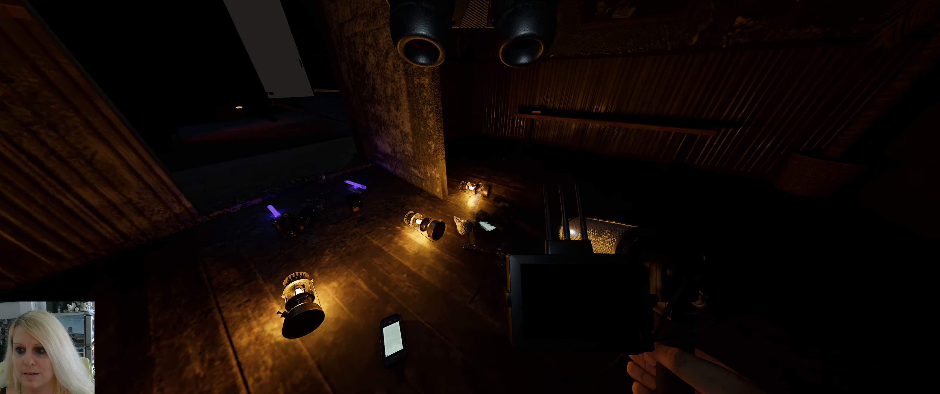
{"action": "mouse_move", "coordinate": [470, 197]}
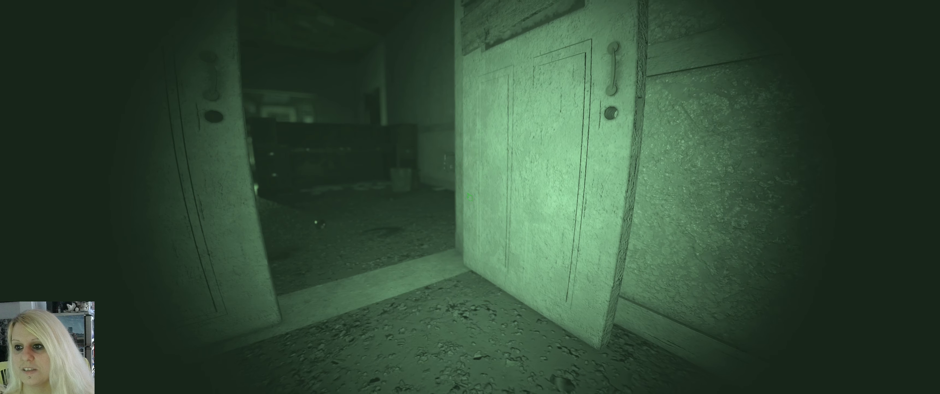
{"action": "mouse_move", "coordinate": [470, 196]}
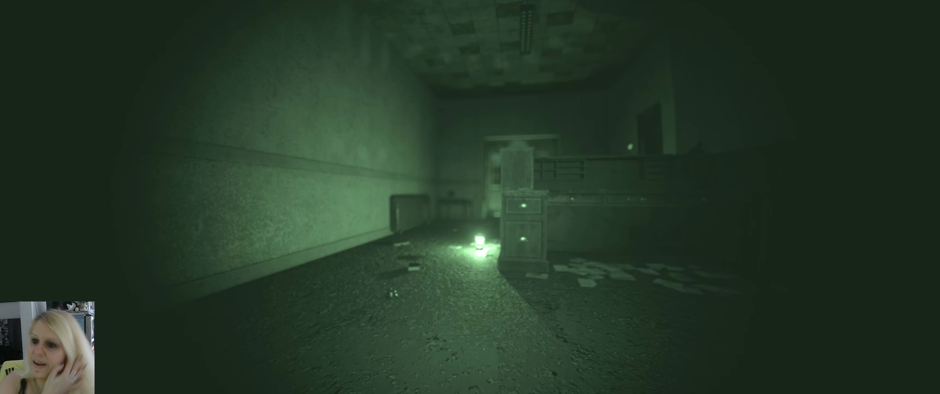
Walk forward through the debris-strewn rooms toward the railed landing with the parabolic microphone.
{"action": "key", "text": "w"}
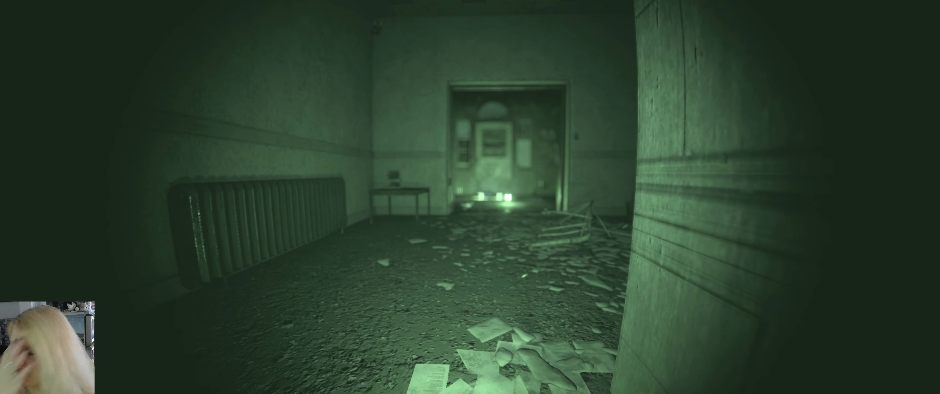
{"action": "key", "text": "w"}
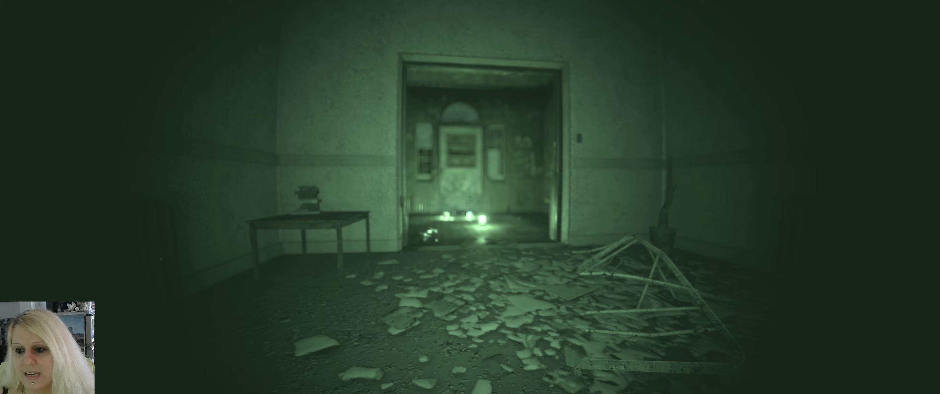
{"action": "key", "text": "w"}
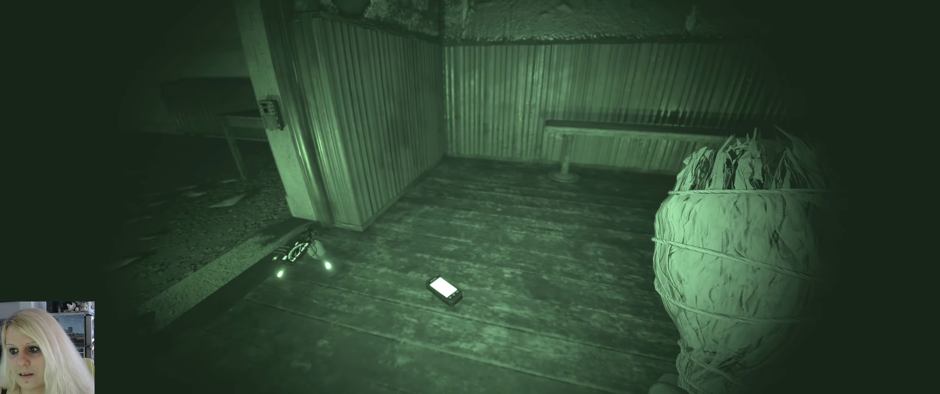
{"action": "mouse_move", "coordinate": [470, 197]}
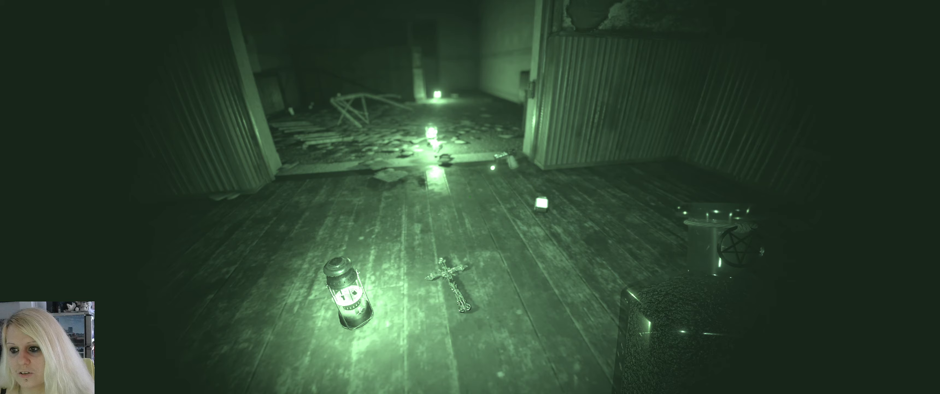
{"action": "mouse_move", "coordinate": [470, 196]}
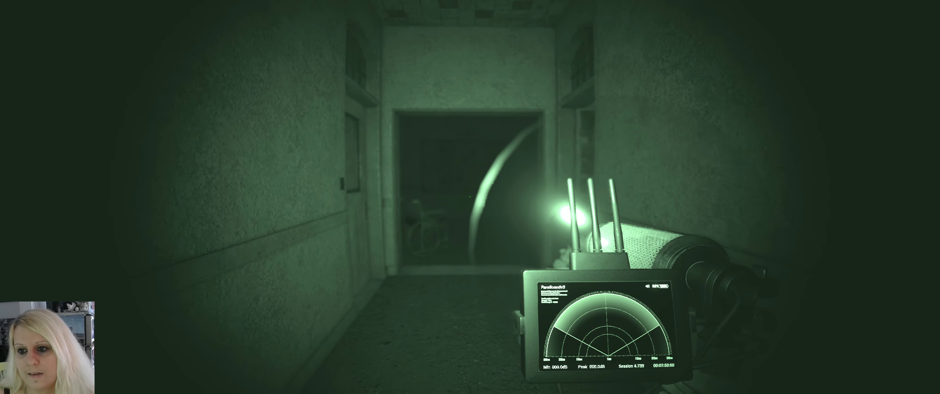
{"action": "mouse_move", "coordinate": [470, 196]}
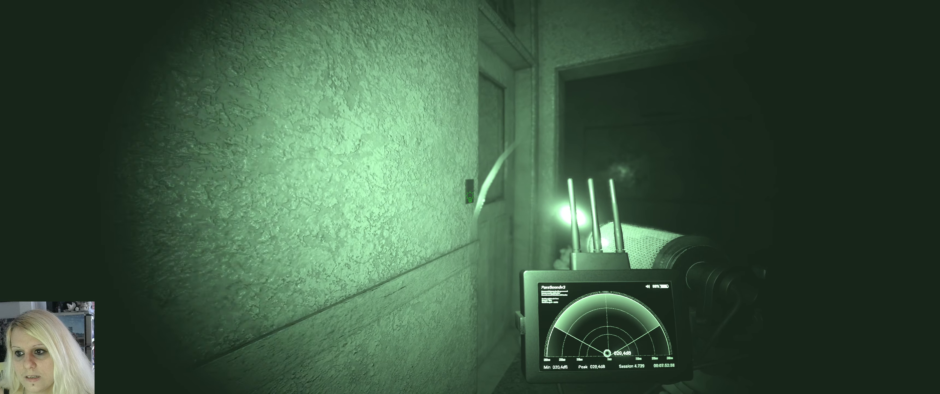
{"action": "mouse_move", "coordinate": [470, 196]}
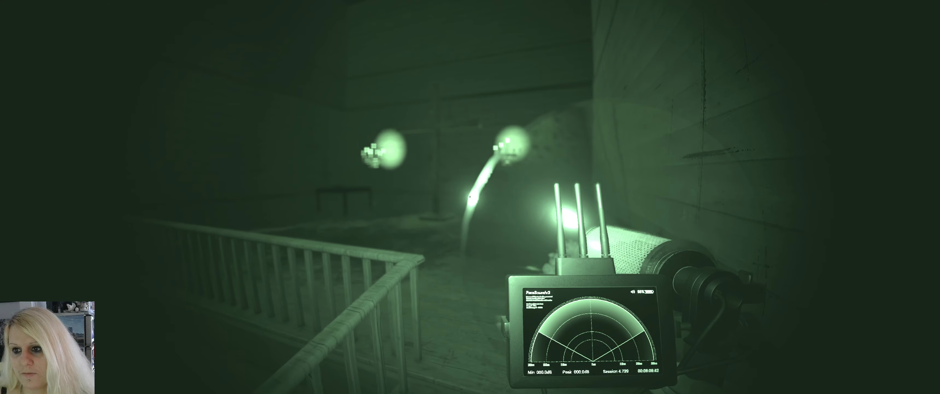
{"action": "mouse_move", "coordinate": [470, 197]}
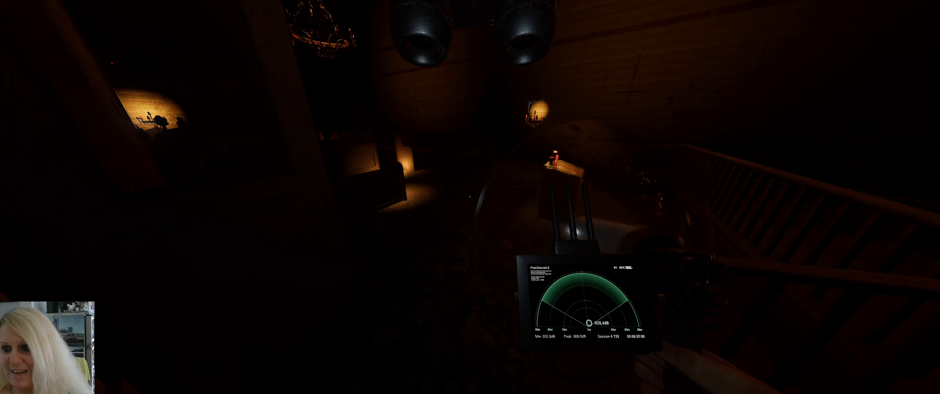
{"action": "mouse_move", "coordinate": [470, 197]}
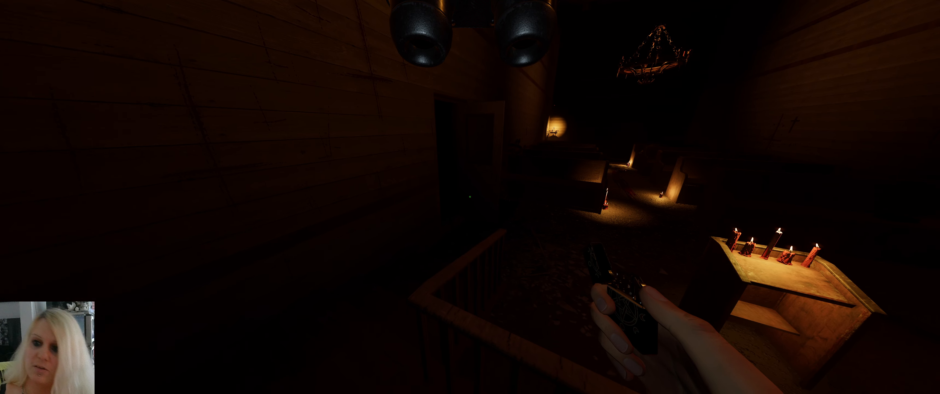
{"action": "mouse_move", "coordinate": [471, 197]}
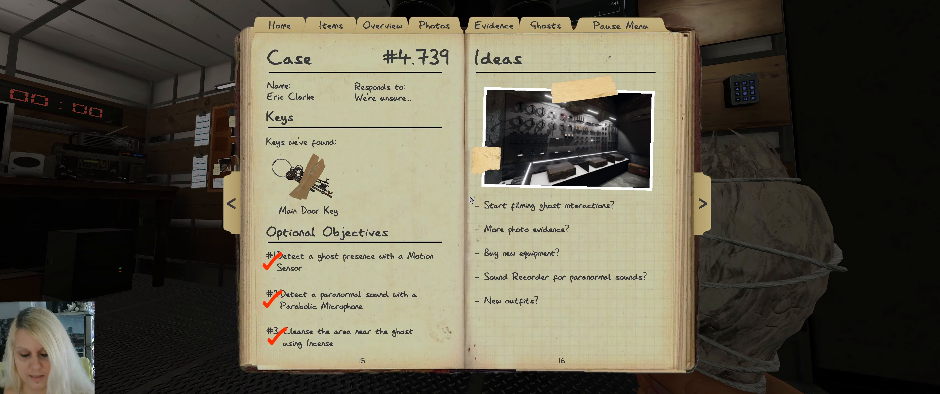
{"action": "mouse_move", "coordinate": [311, 104]}
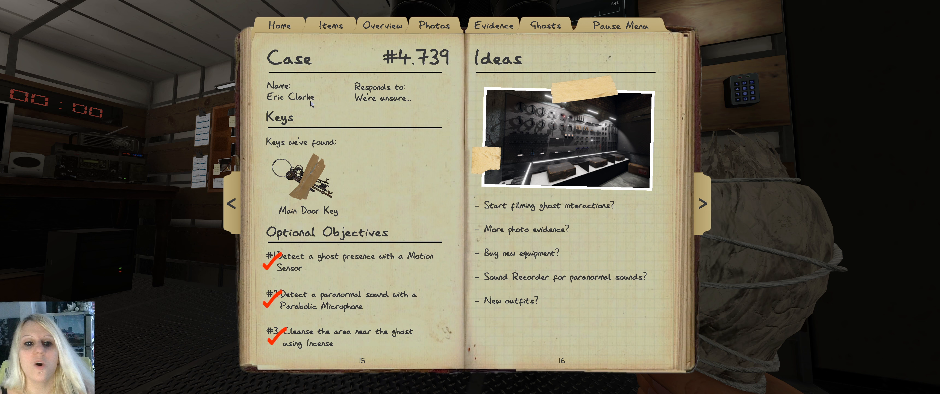
Review the evidence page with Spirit circled as the ghost guess, then close the journal.
{"action": "left_click", "coordinate": [493, 26]}
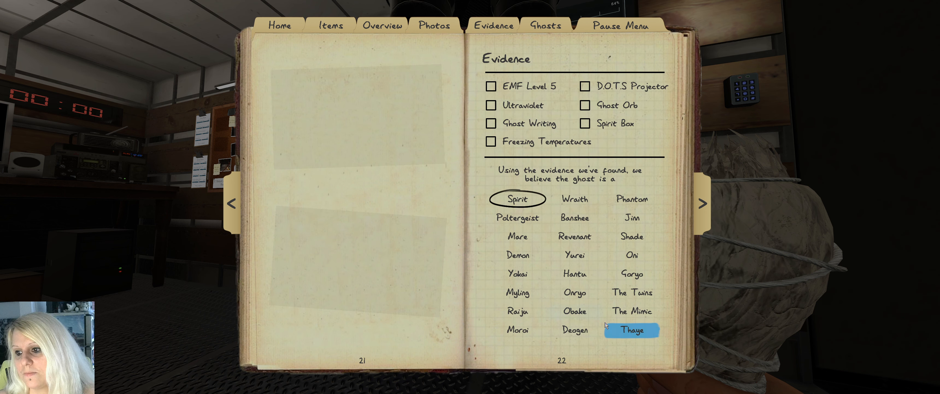
{"action": "left_click", "coordinate": [574, 330]}
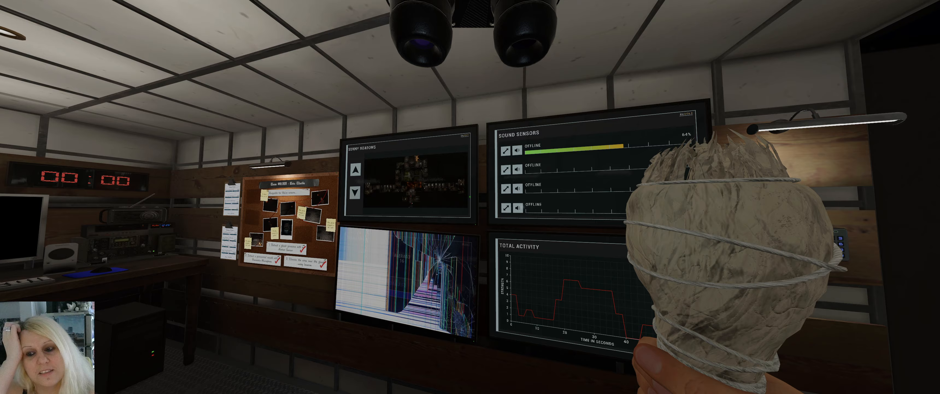
{"action": "mouse_move", "coordinate": [470, 197]}
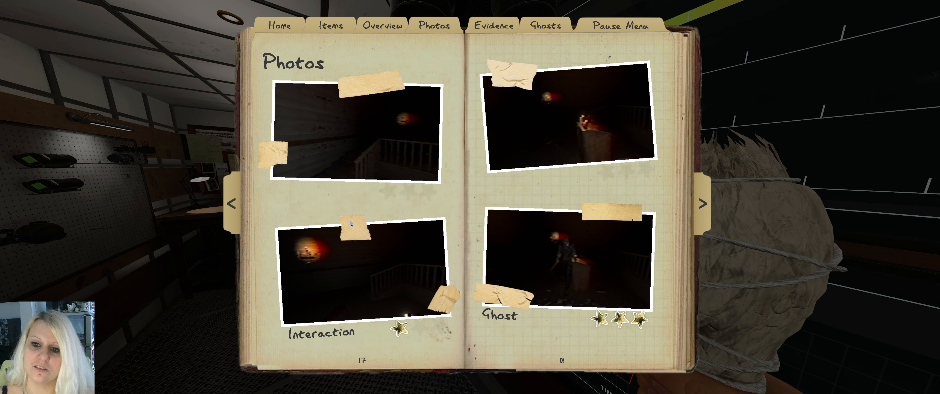
{"action": "mouse_move", "coordinate": [546, 253]}
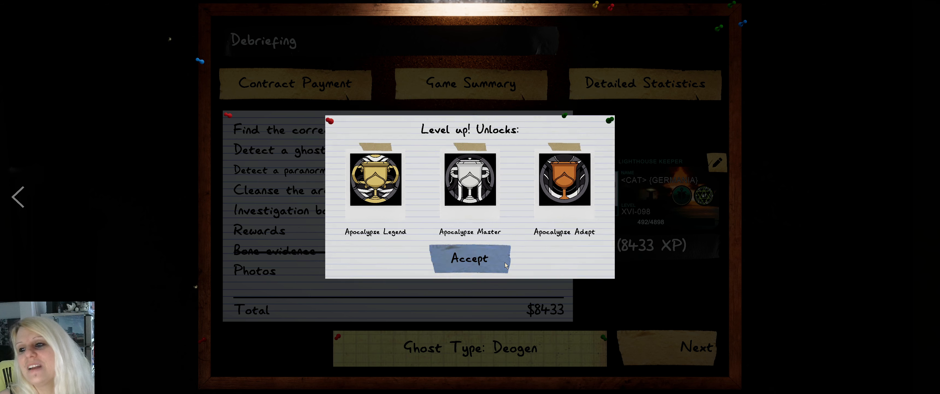
Accept the Apocalypse Legend, Master and Adept unlocks and leave the Deogen debriefing.
{"action": "left_click", "coordinate": [469, 258]}
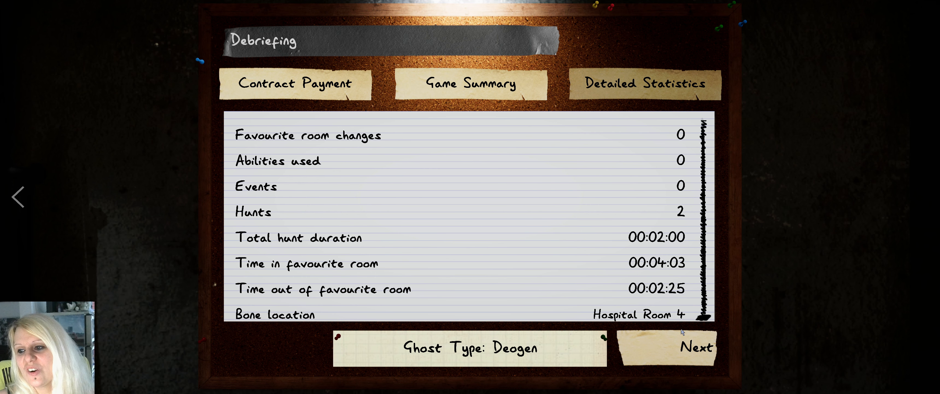
{"action": "mouse_move", "coordinate": [634, 327]}
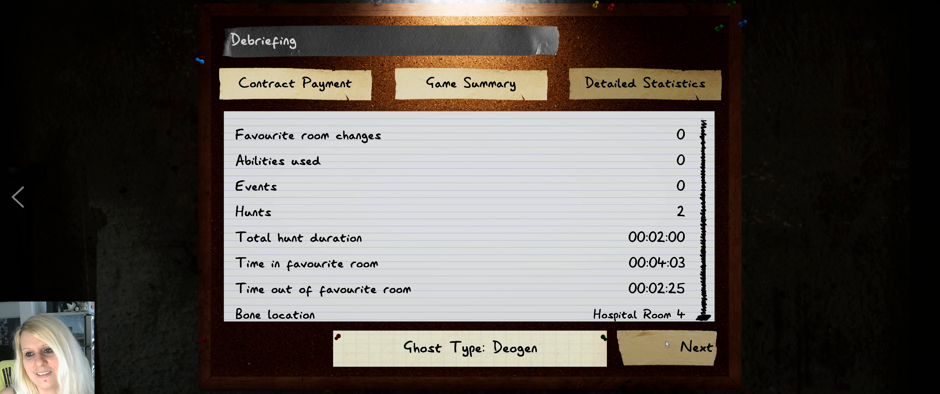
{"action": "left_click", "coordinate": [695, 347]}
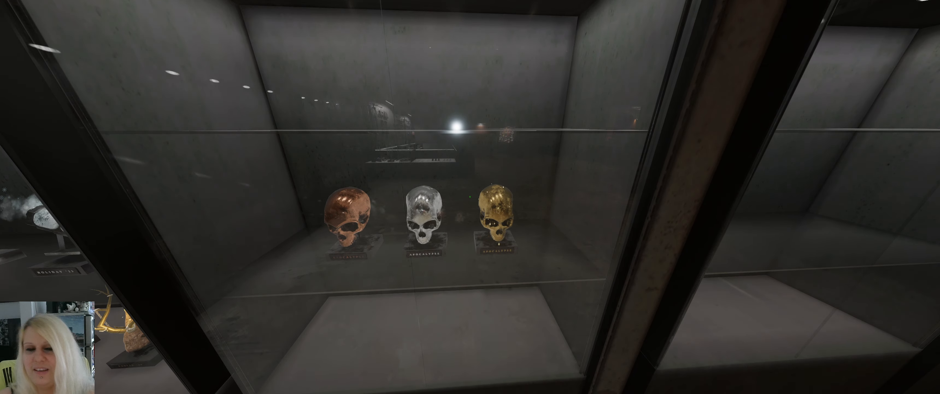
{"action": "mouse_move", "coordinate": [470, 197]}
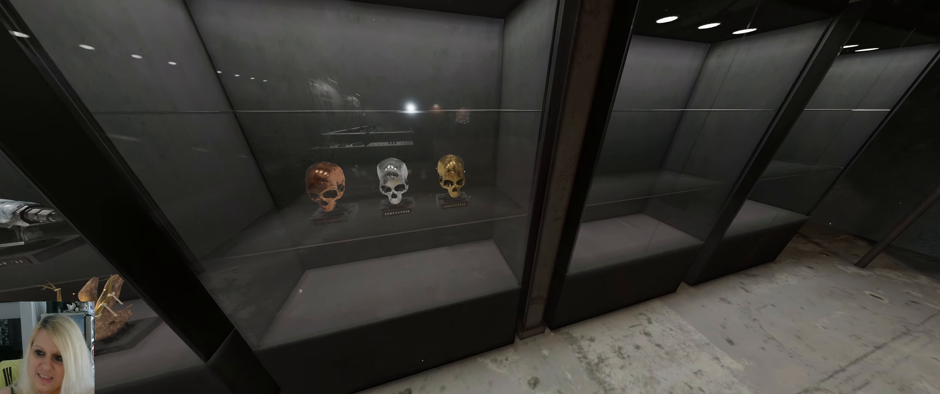